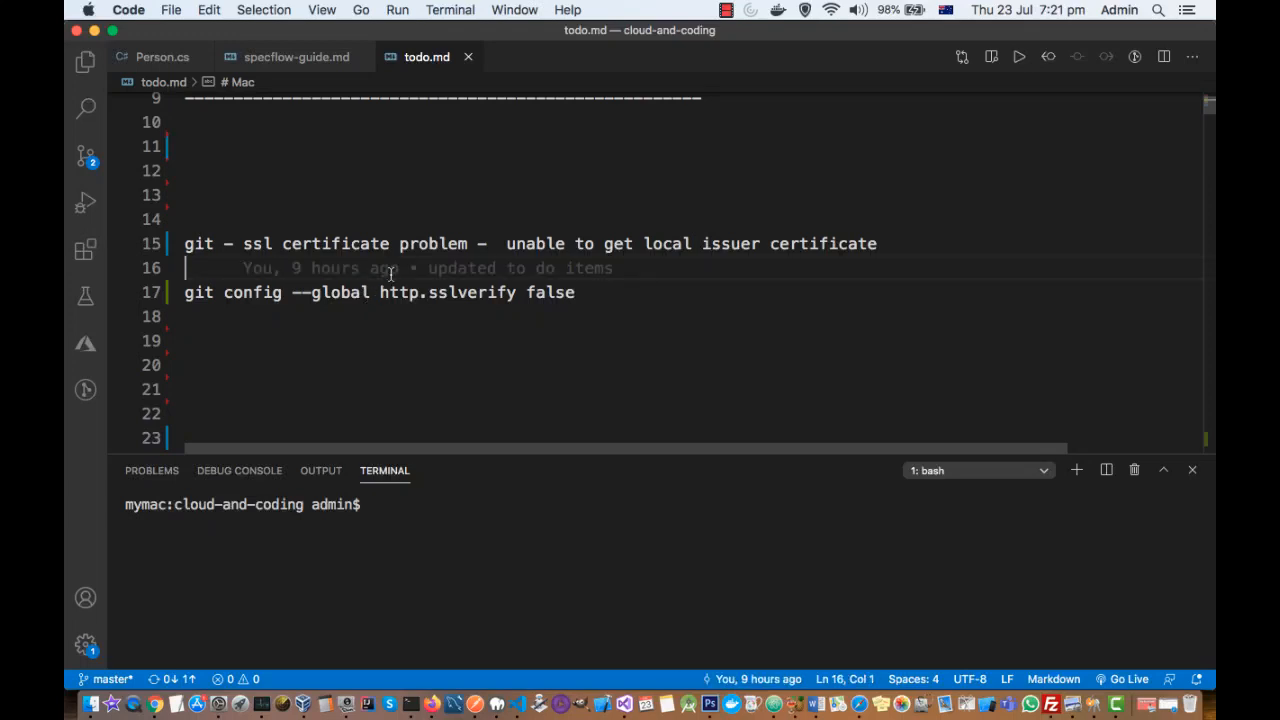
pyautogui.moveTo(480, 196)
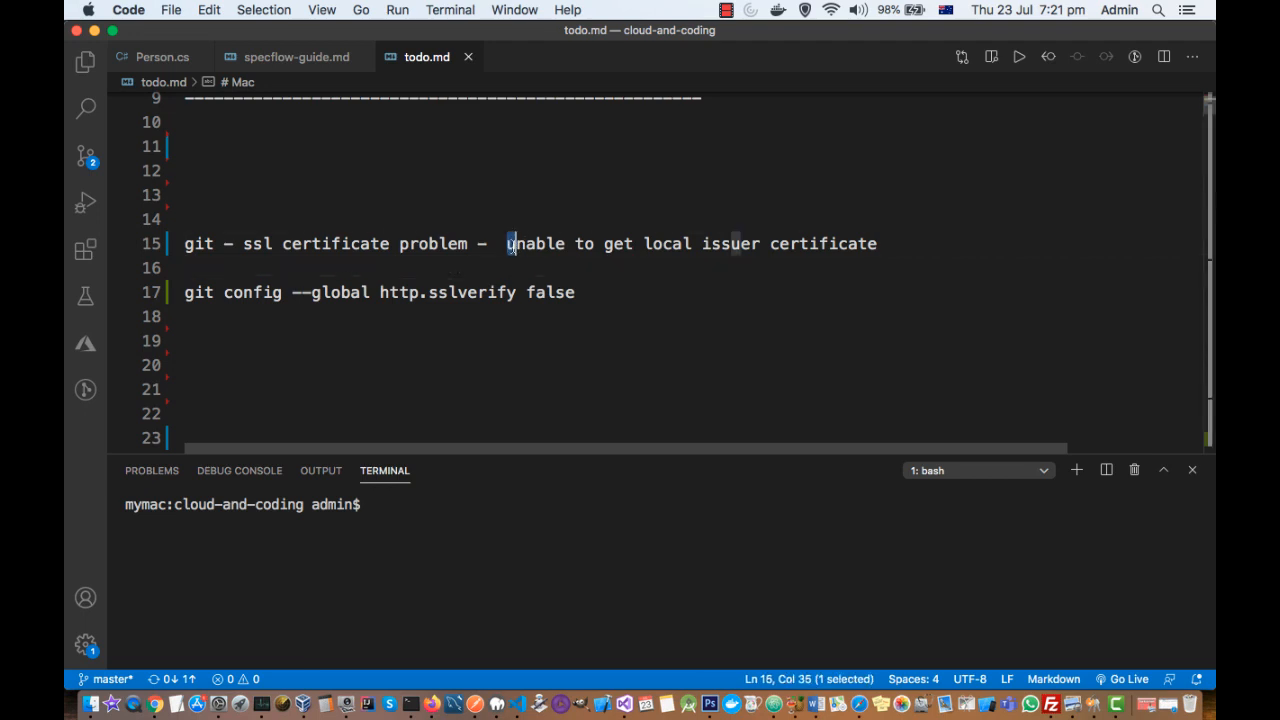
pyautogui.moveTo(512, 244); pyautogui.dragTo(876, 244)
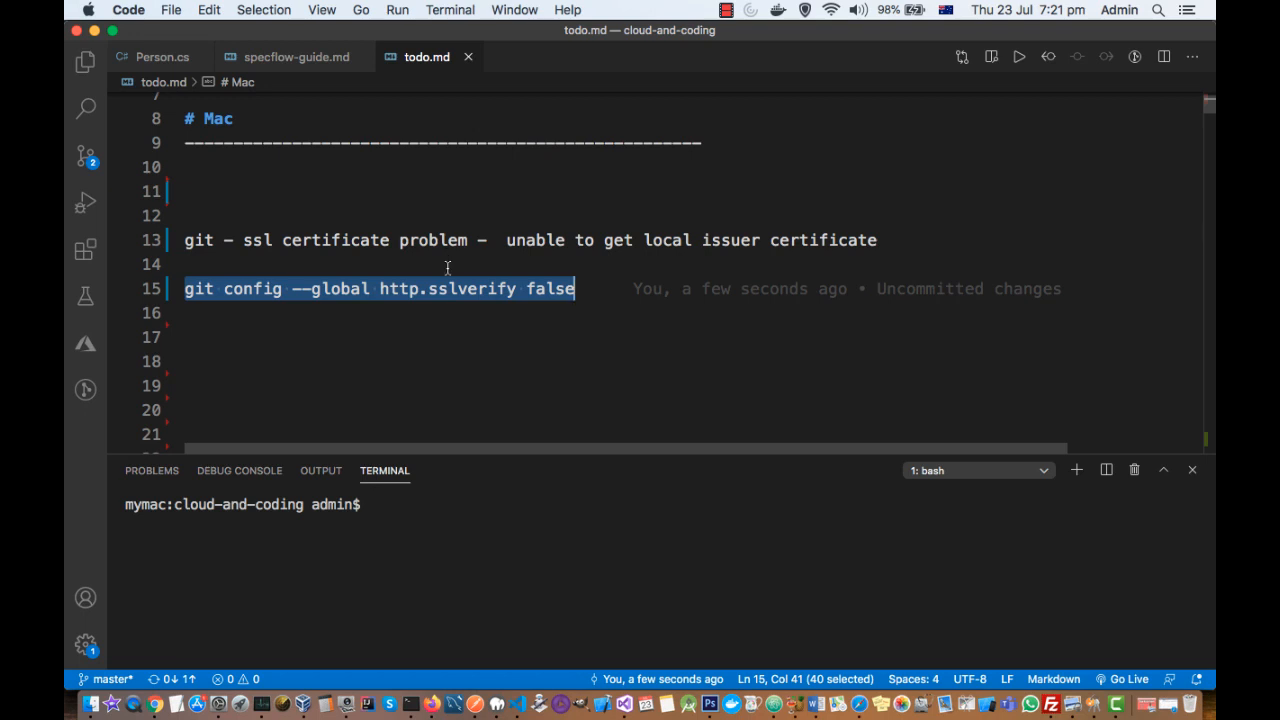
pyautogui.moveTo(616, 330)
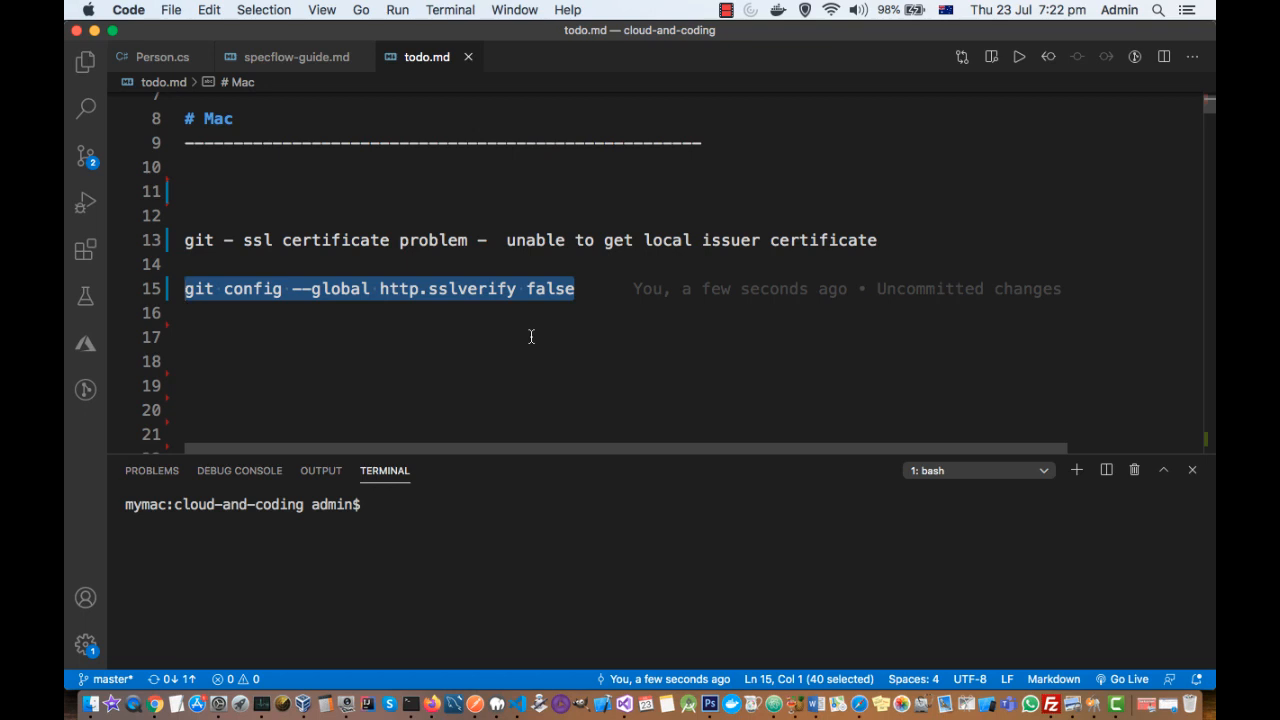
pyautogui.moveTo(564, 296)
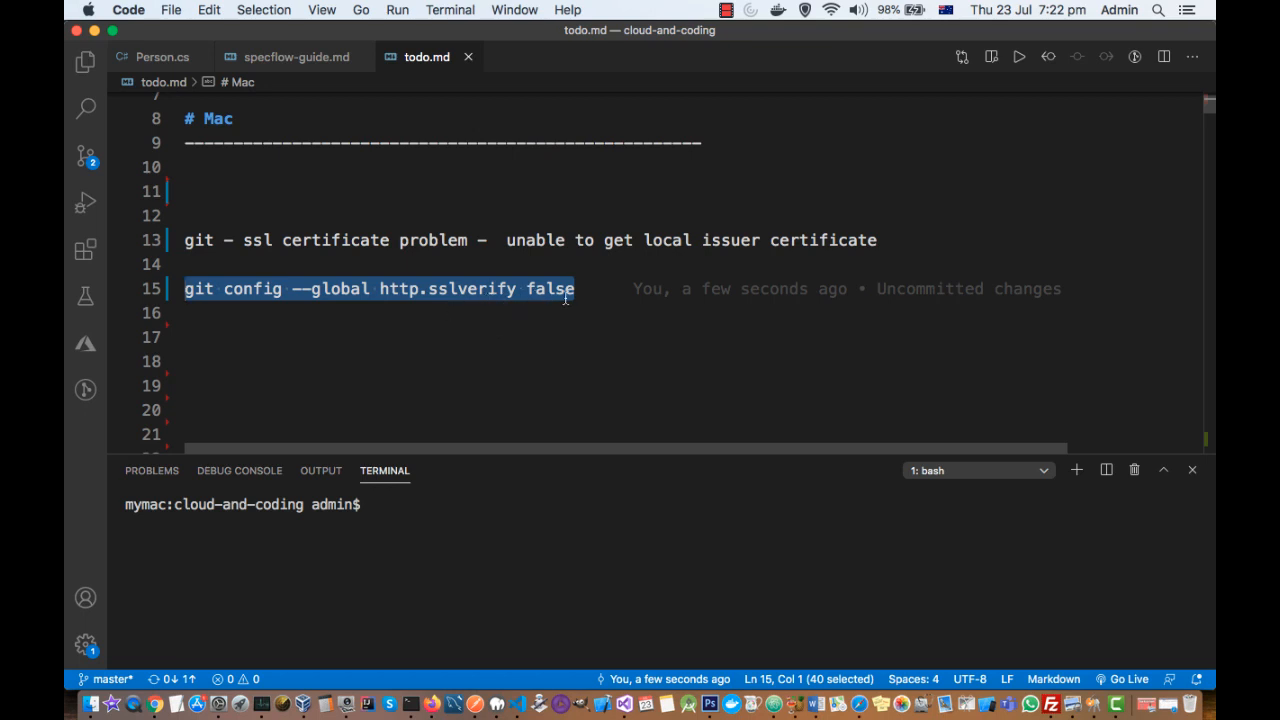
pyautogui.moveTo(332, 324)
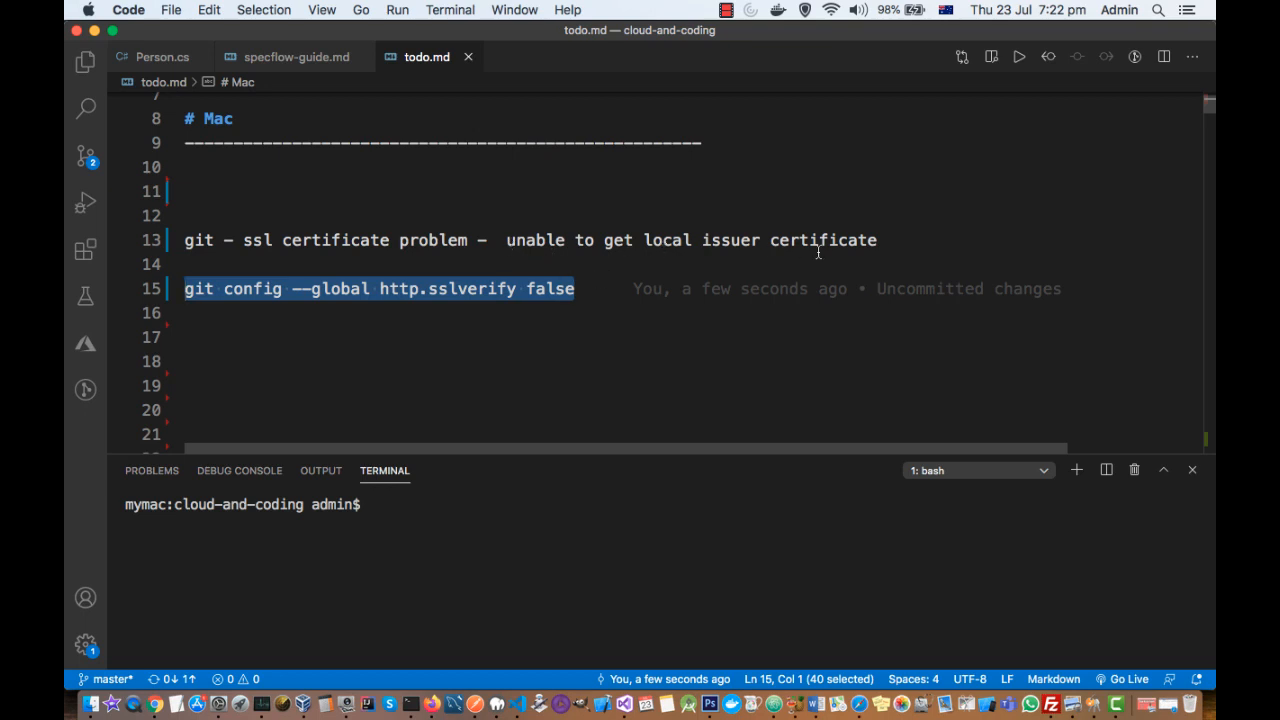
pyautogui.click(580, 288)
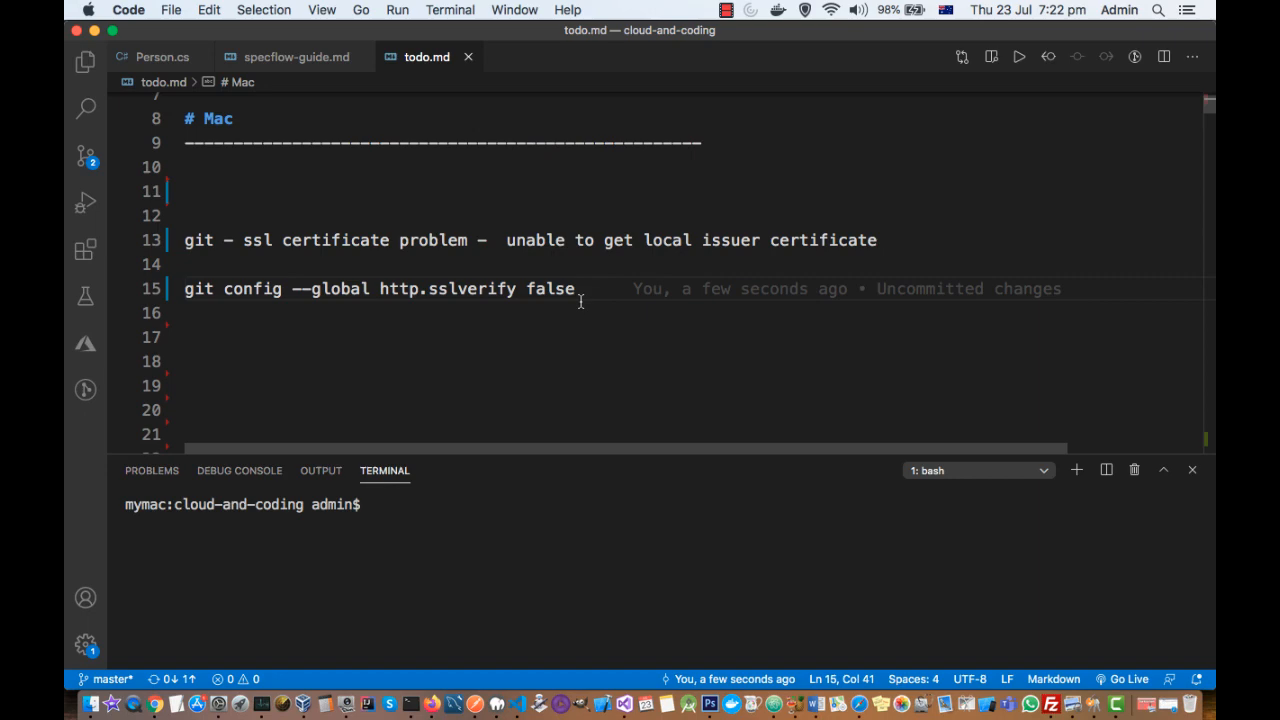